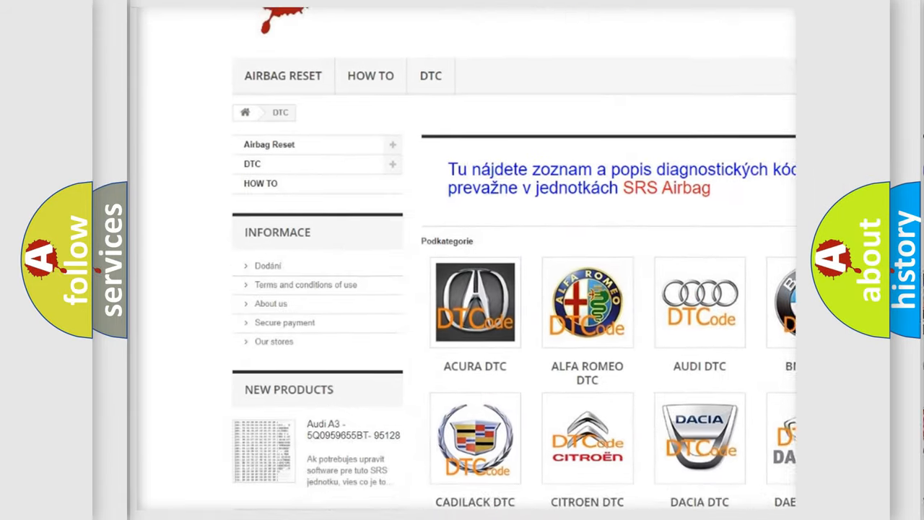
scroll("down", 3)
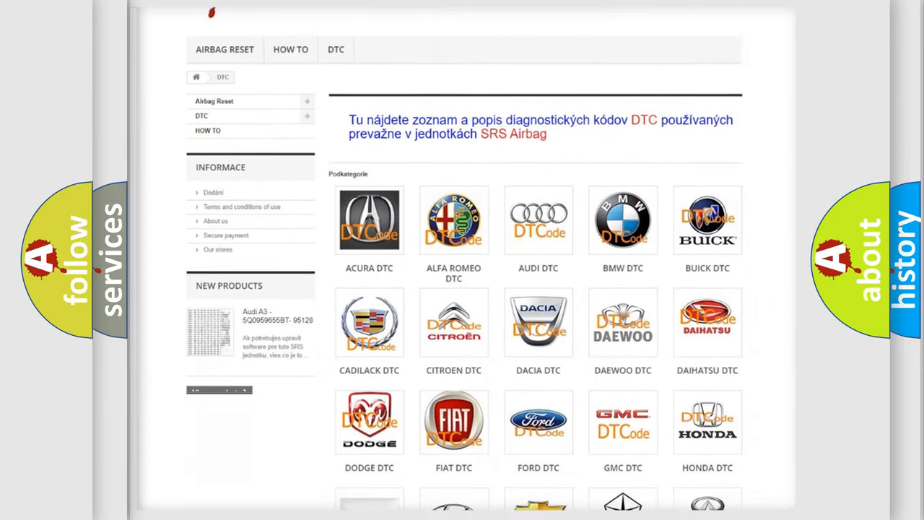
scroll("down", 3)
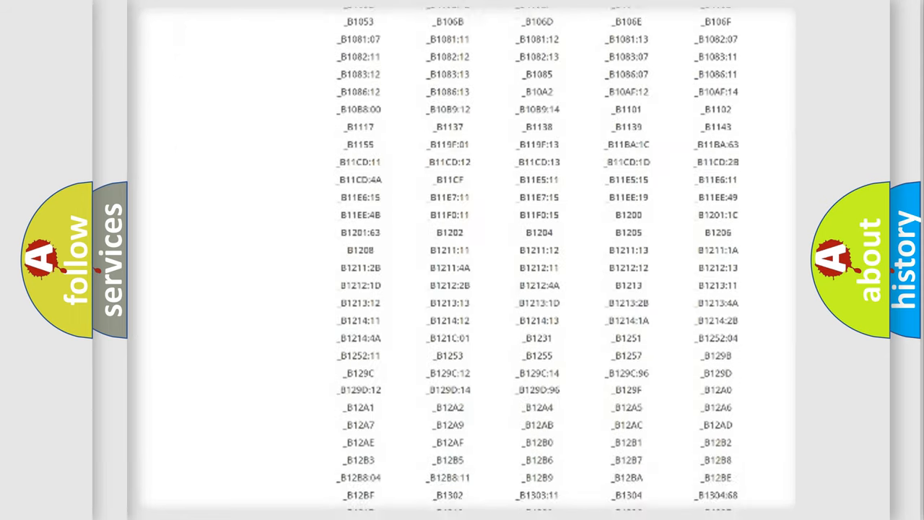
scroll("down", 3)
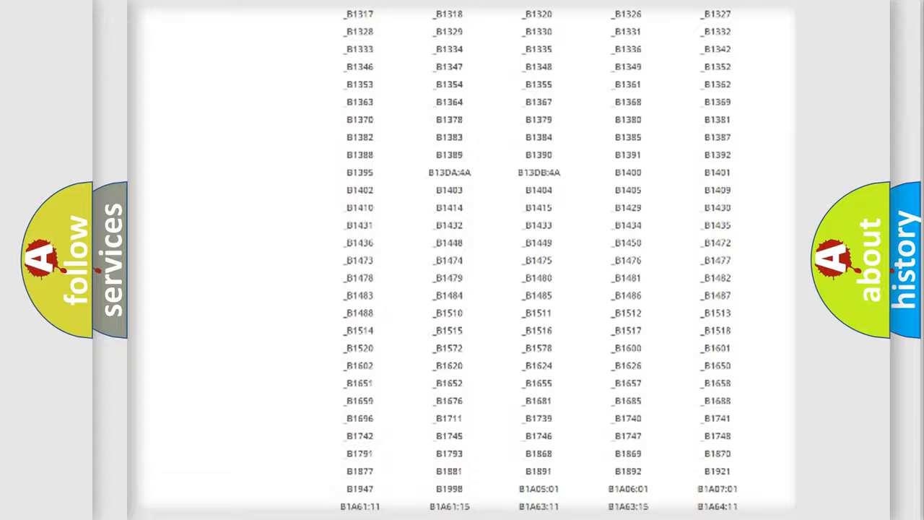
scroll("up", 3)
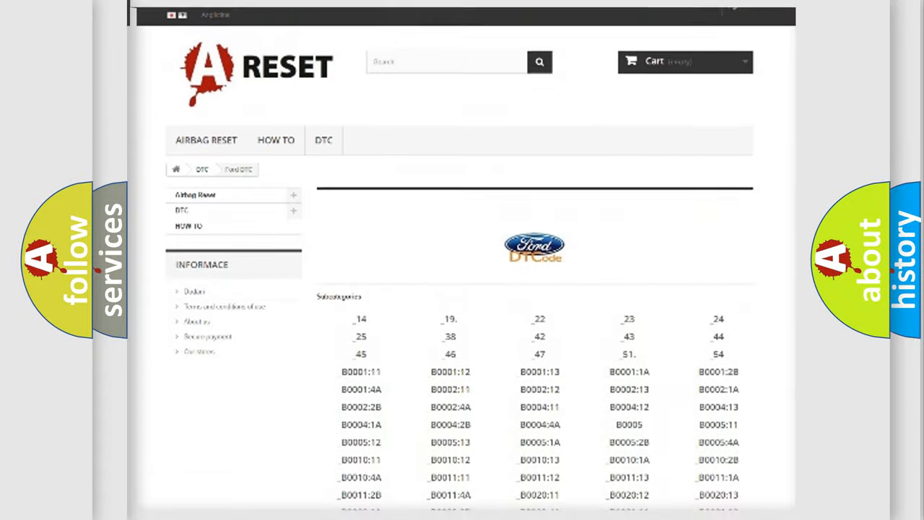
scroll("up", 3)
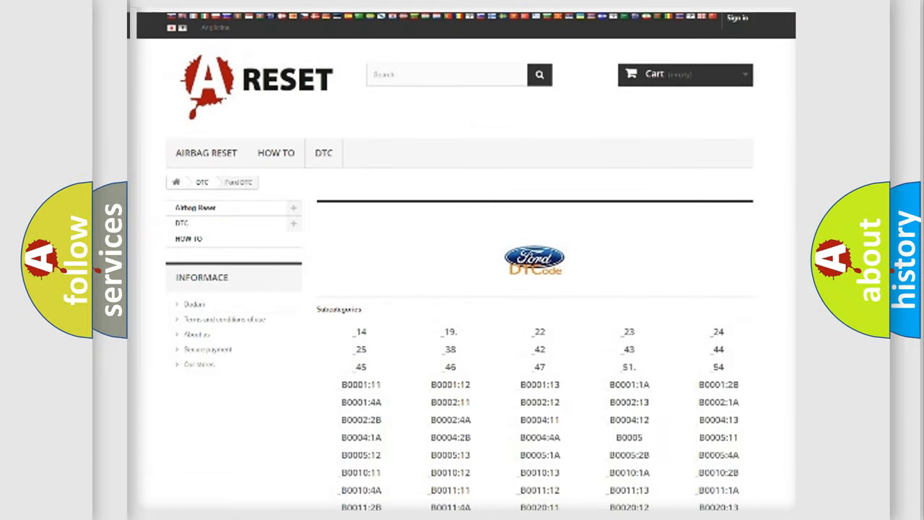